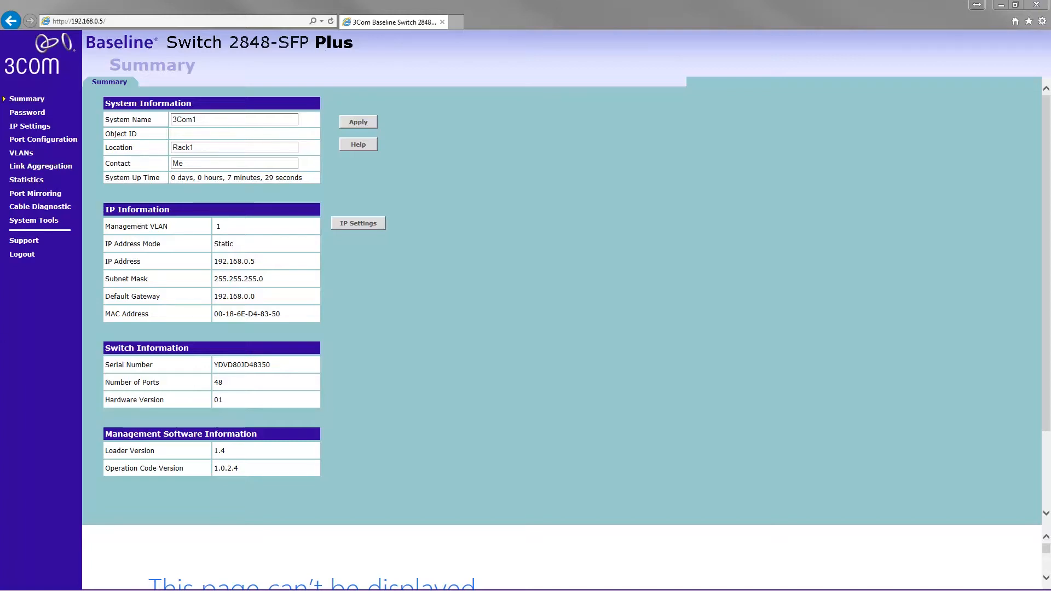
pyautogui.moveTo(162, 192)
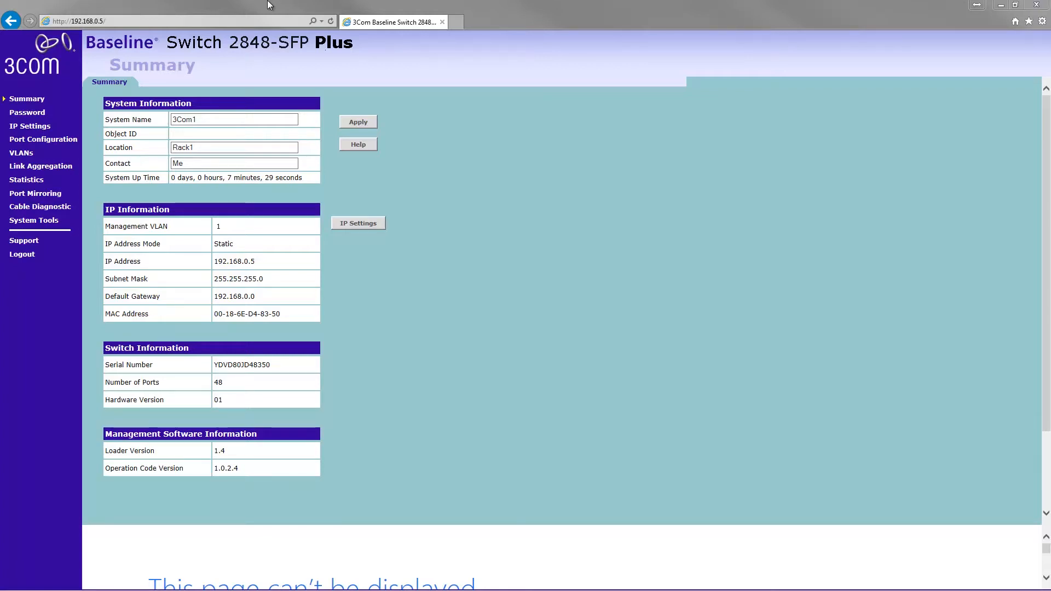
pyautogui.moveTo(379, 314)
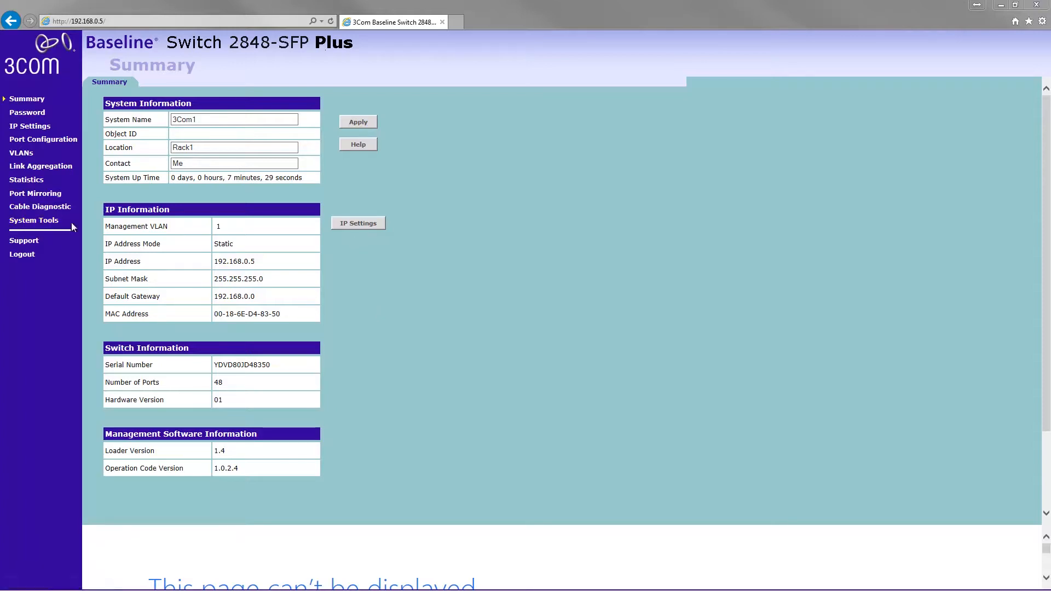
pyautogui.moveTo(29, 89)
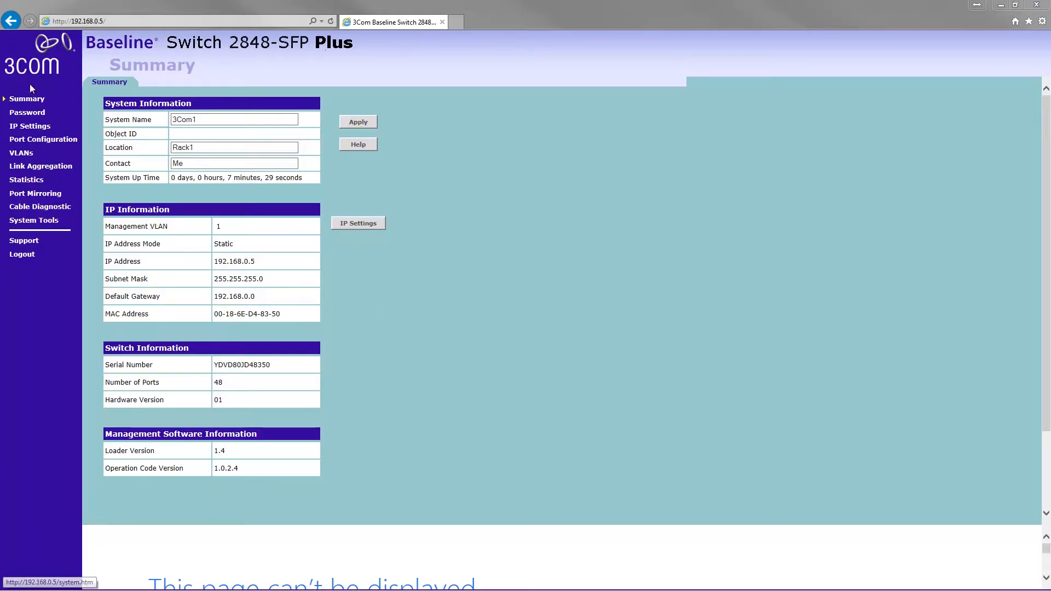
# - Navigate from Link Aggregation through Modify/Delete to the Membership/Setup page
pyautogui.click(40, 166)
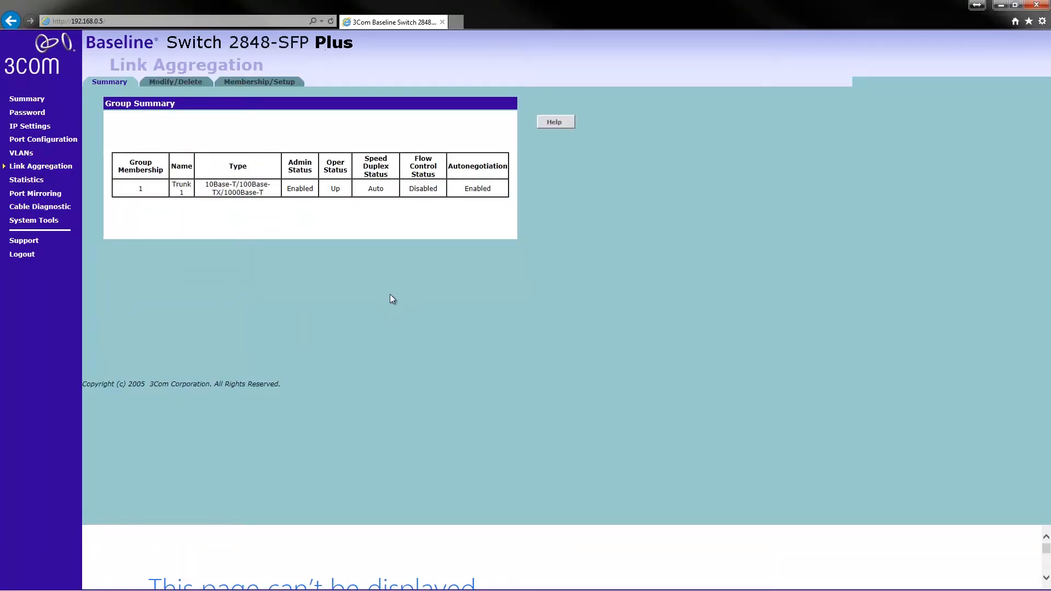
pyautogui.moveTo(176, 85)
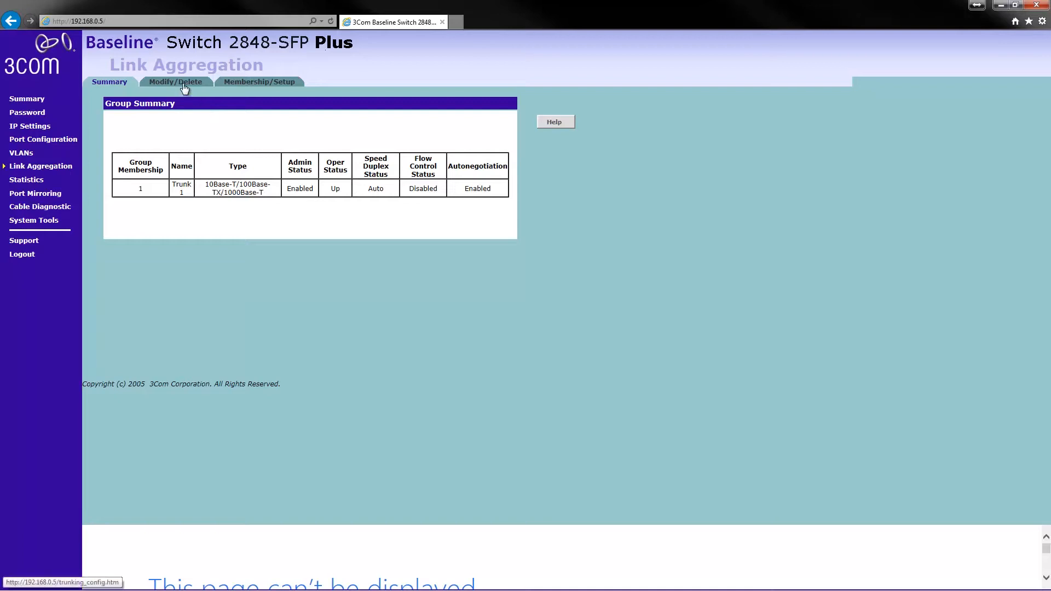
pyautogui.click(176, 83)
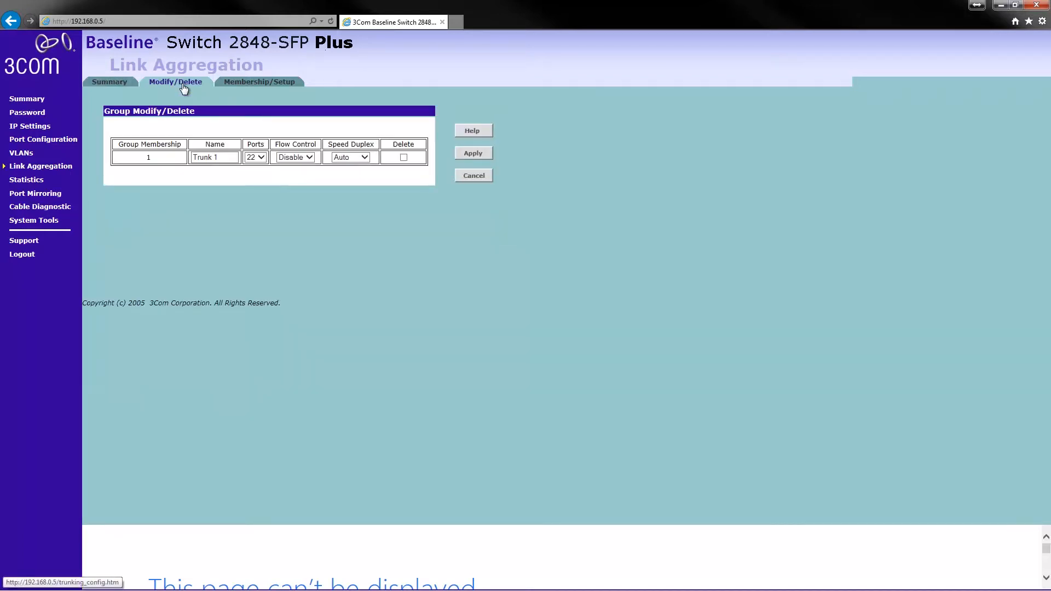
pyautogui.moveTo(373, 190)
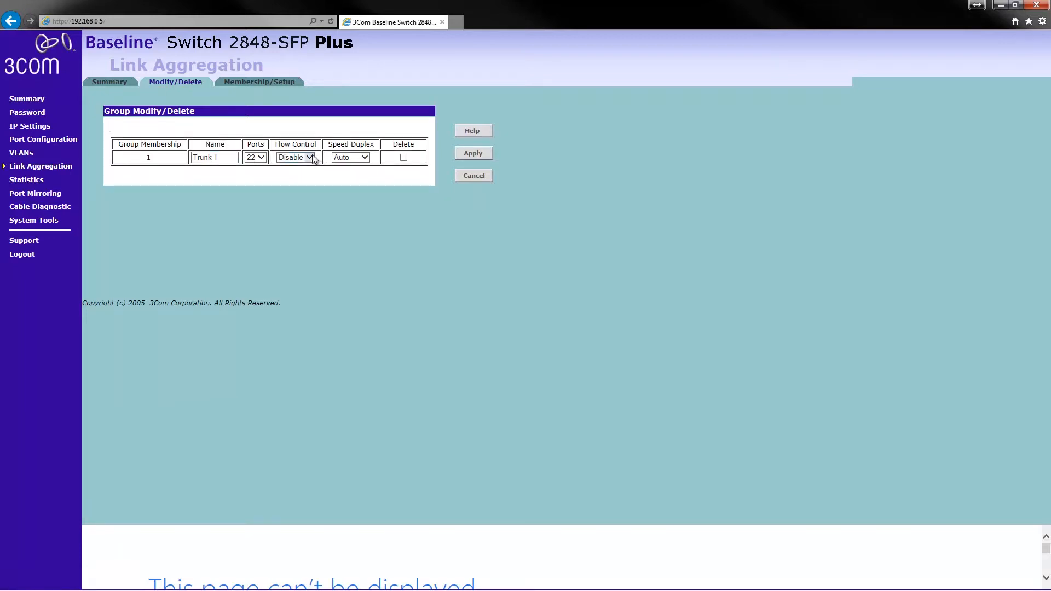
pyautogui.click(260, 82)
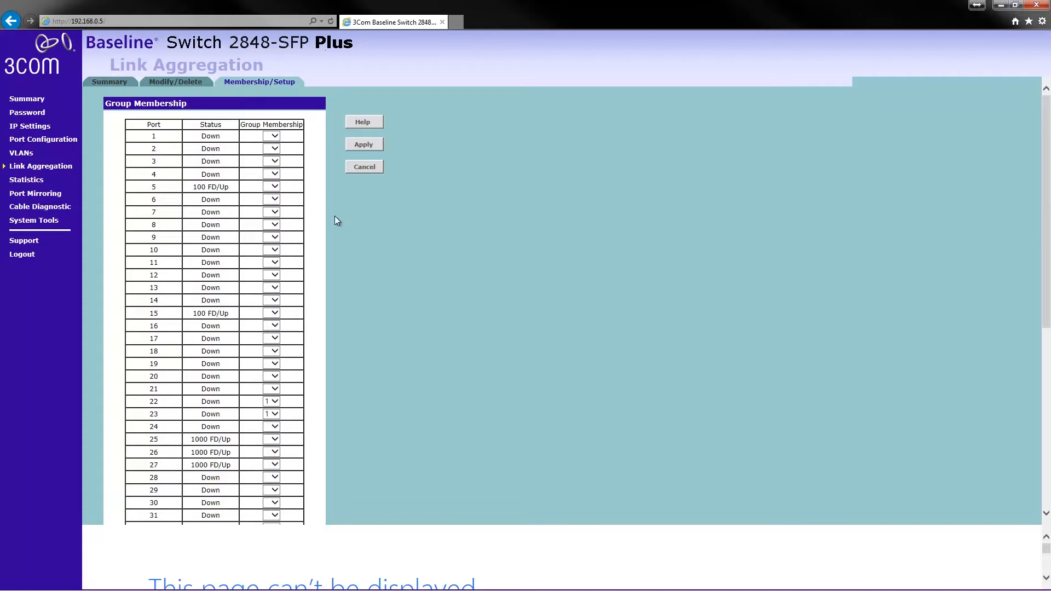
# - Assign ports 30 and 31 to group 2 and apply the membership change
pyautogui.scroll(-3)
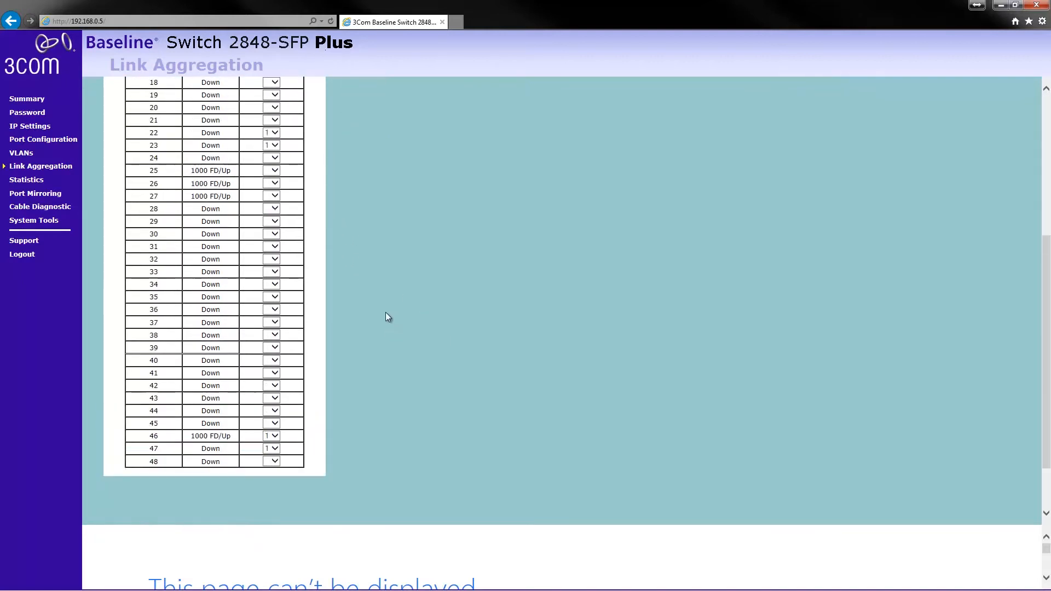
pyautogui.moveTo(362, 338)
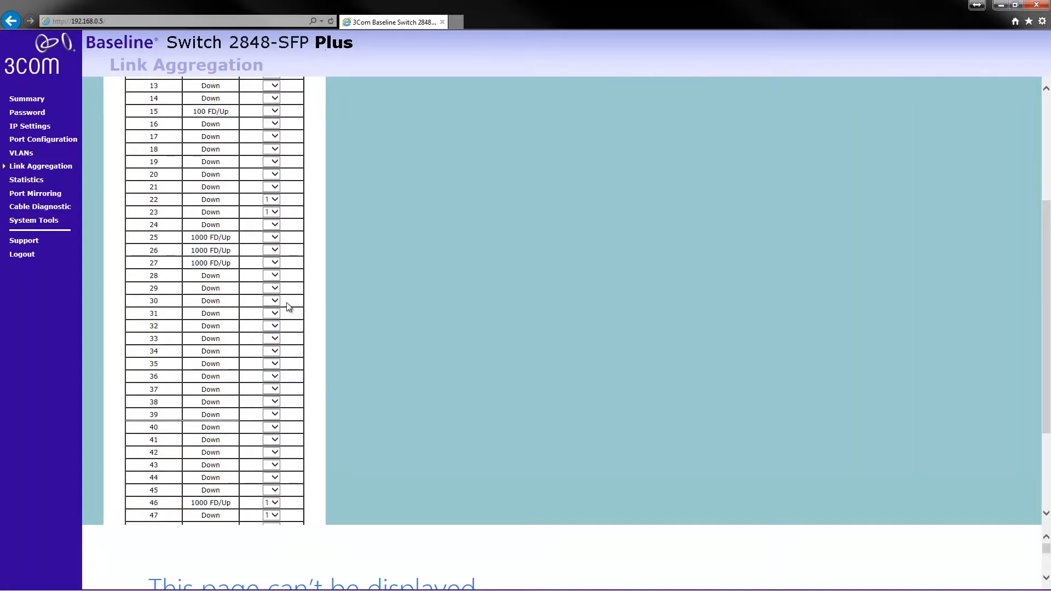
pyautogui.click(272, 300)
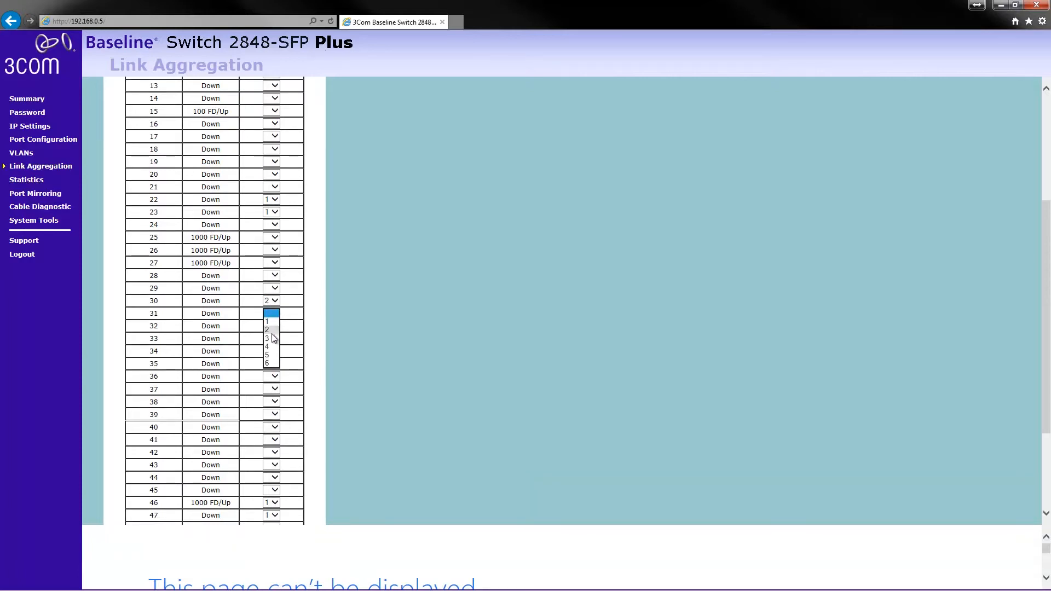
pyautogui.click(267, 329)
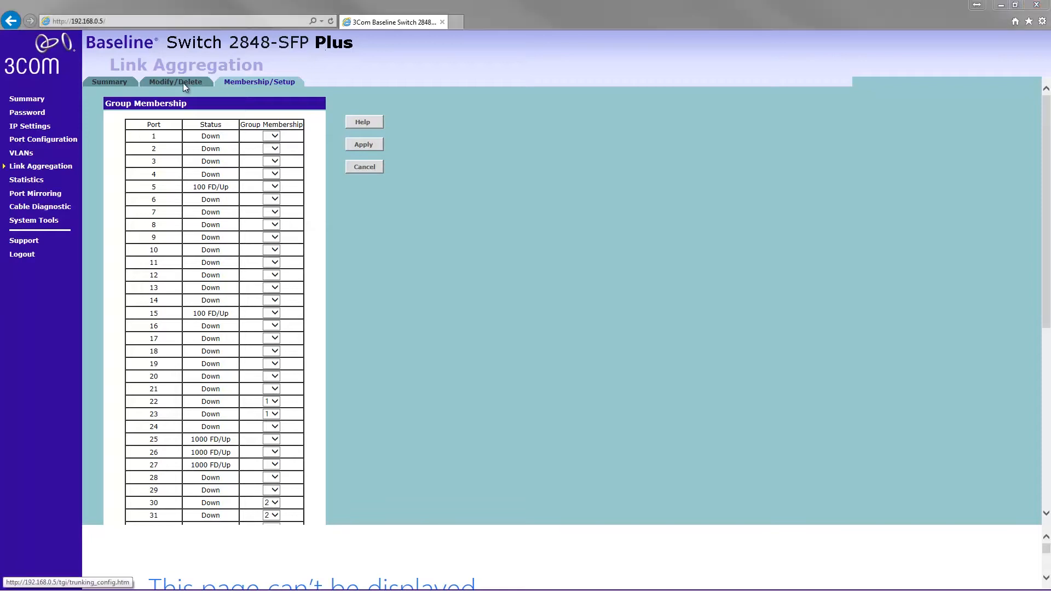
pyautogui.click(175, 82)
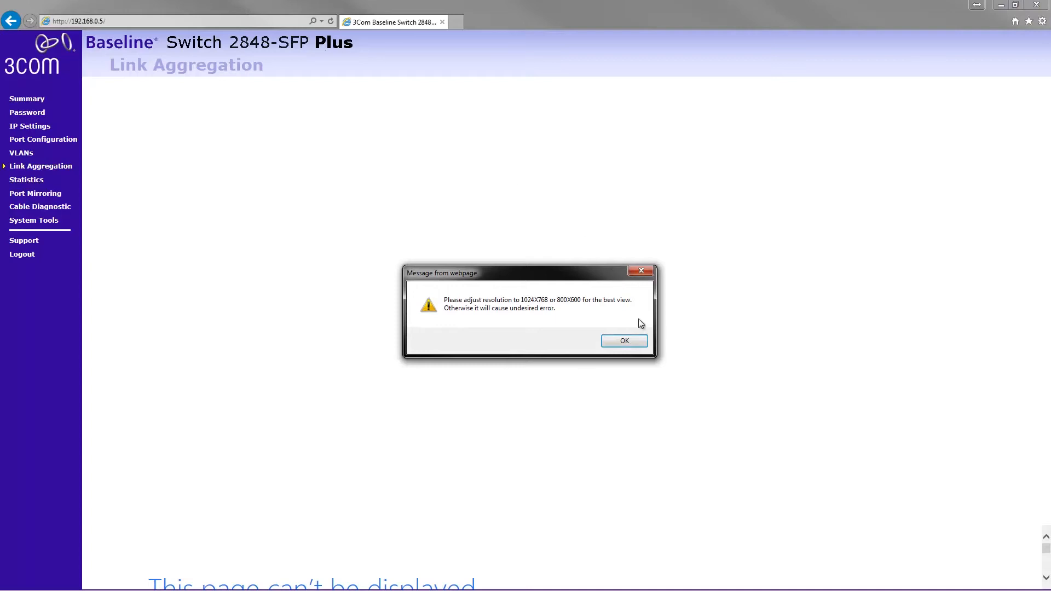
pyautogui.click(623, 341)
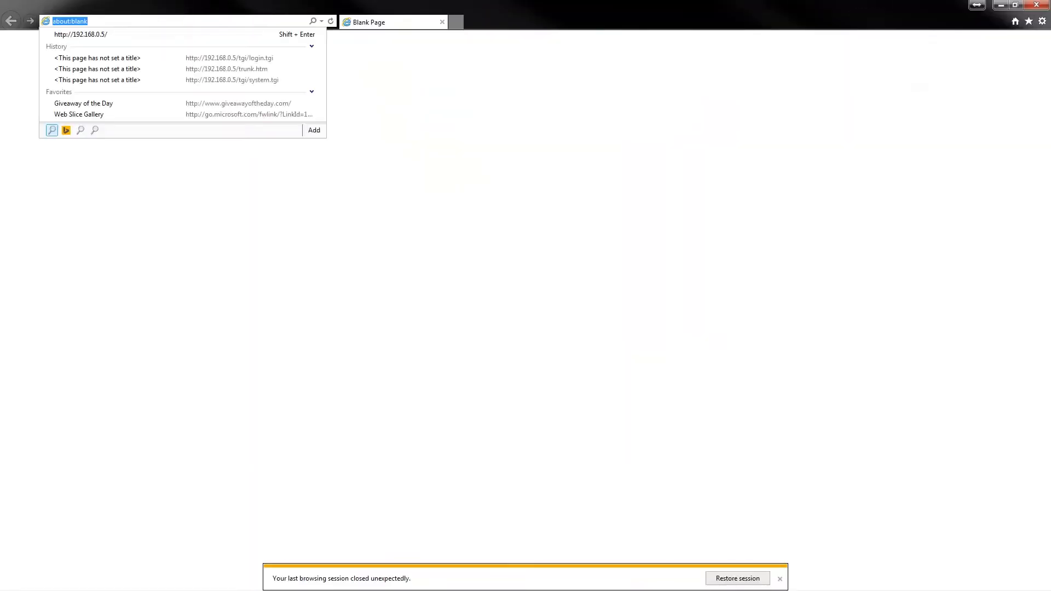
# - Load 192.168.0.5 in the address bar and dismiss the resolution and restore notices
pyautogui.write('5.102.01')
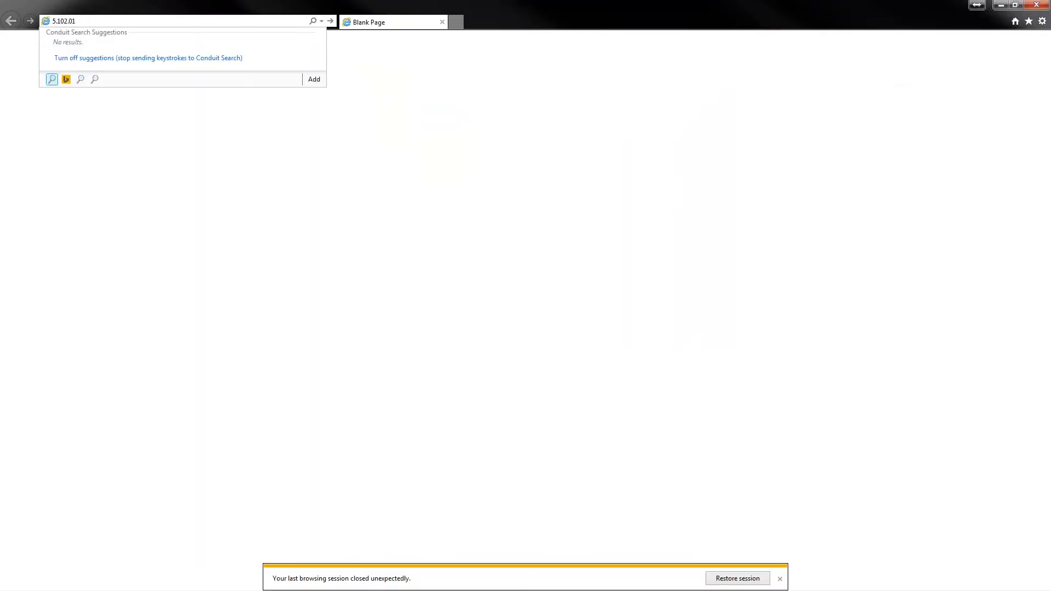
pyautogui.write('192.168.0.5/')
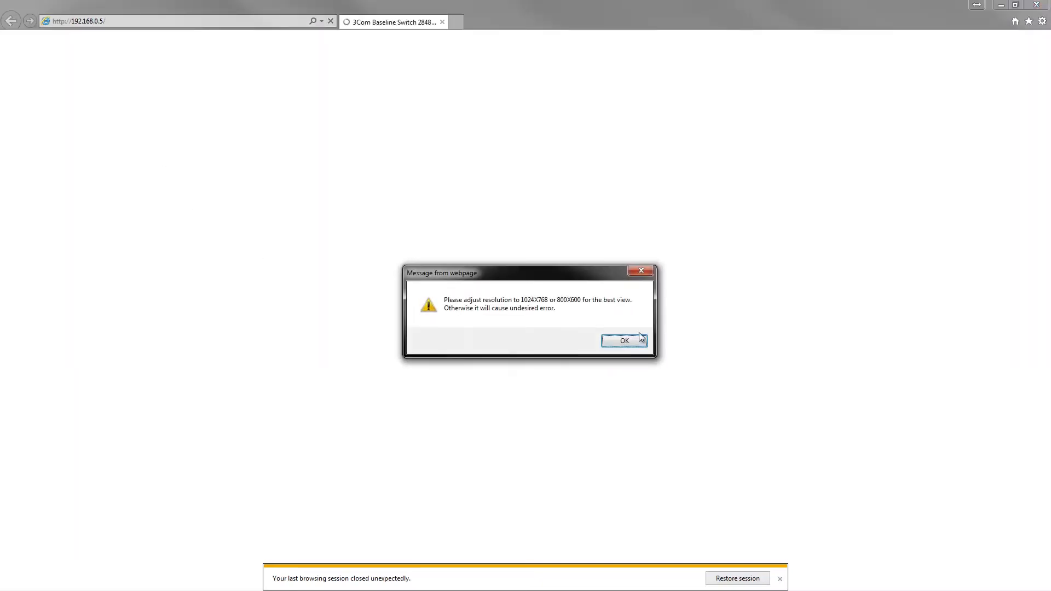
pyautogui.click(623, 340)
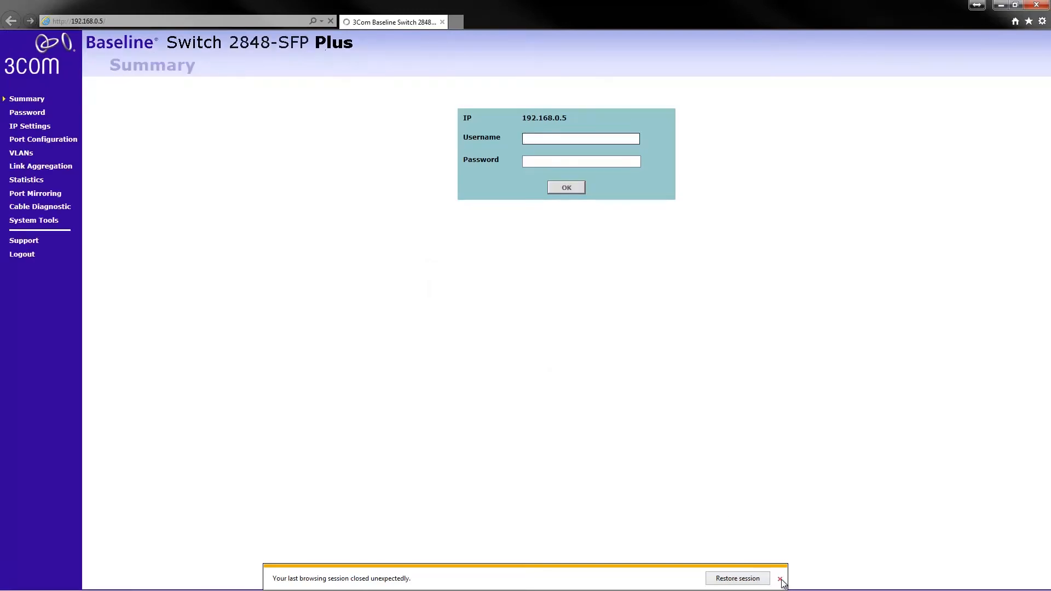
pyautogui.click(782, 578)
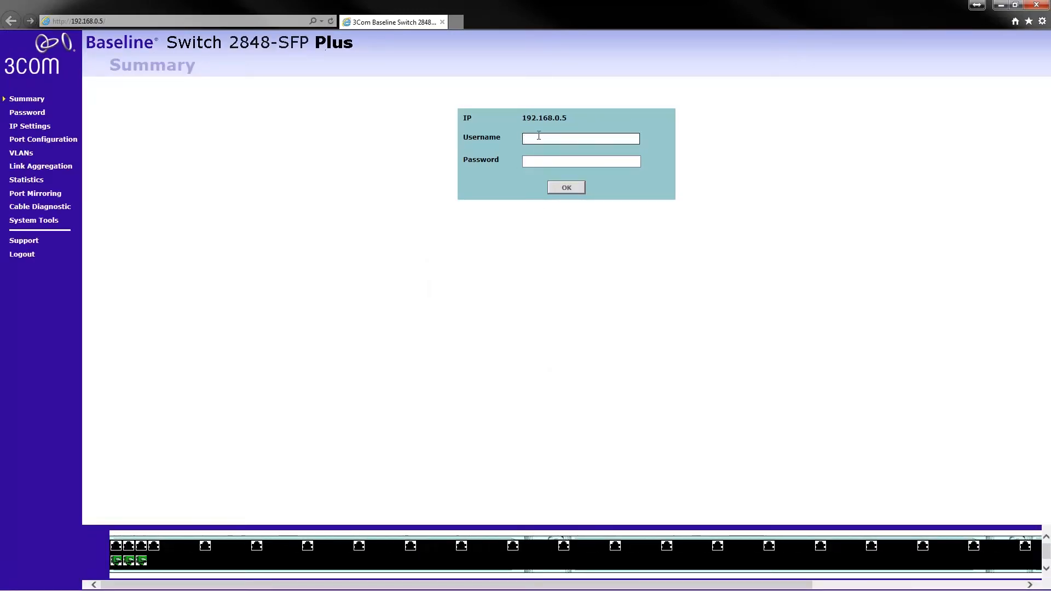
# - Log in to the switch with the admin account
pyautogui.write('a')
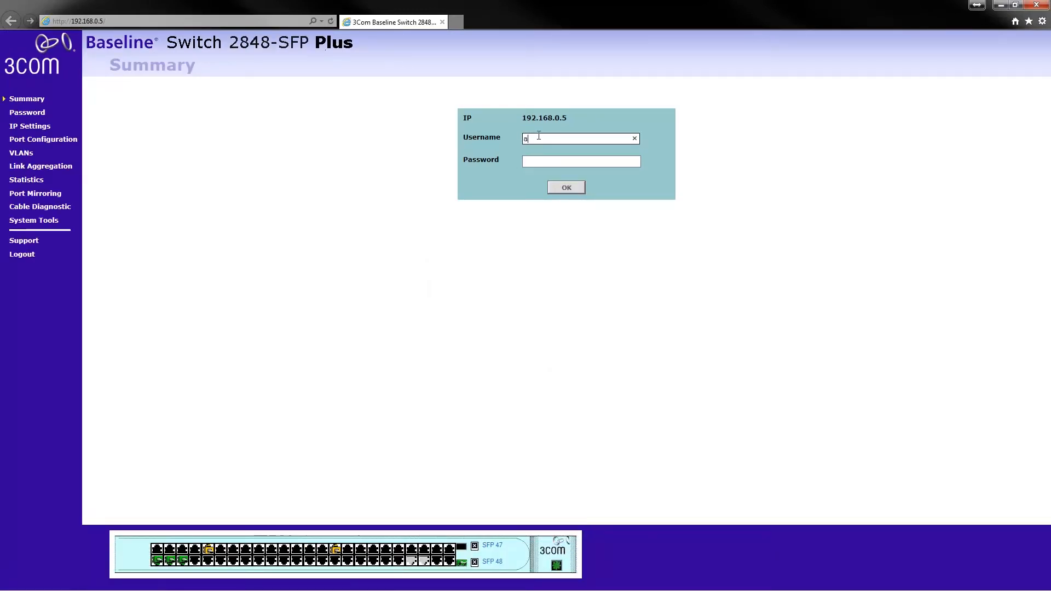
pyautogui.write('dmin')
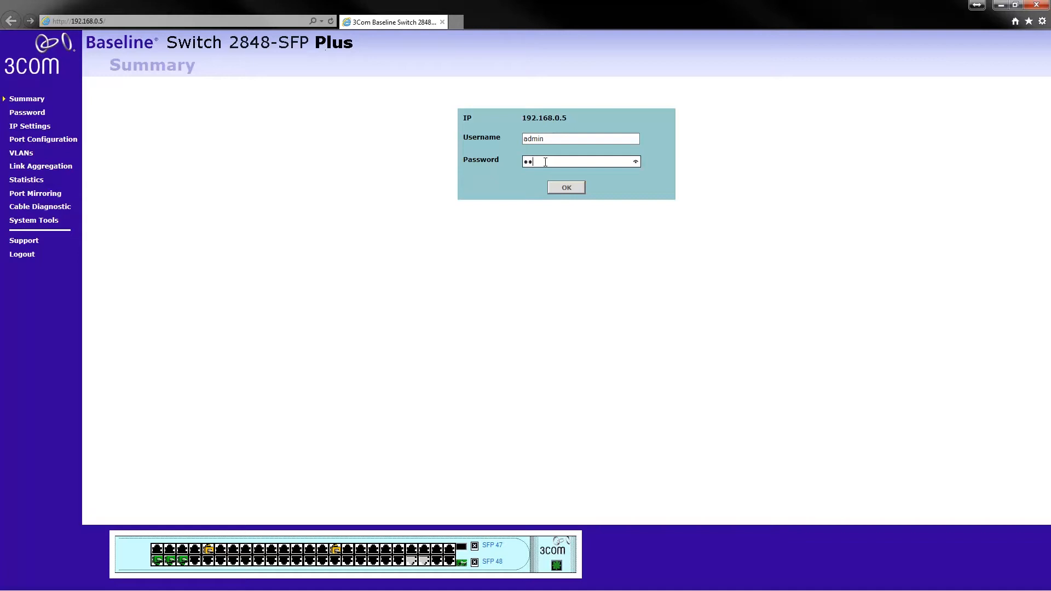
pyautogui.click(565, 188)
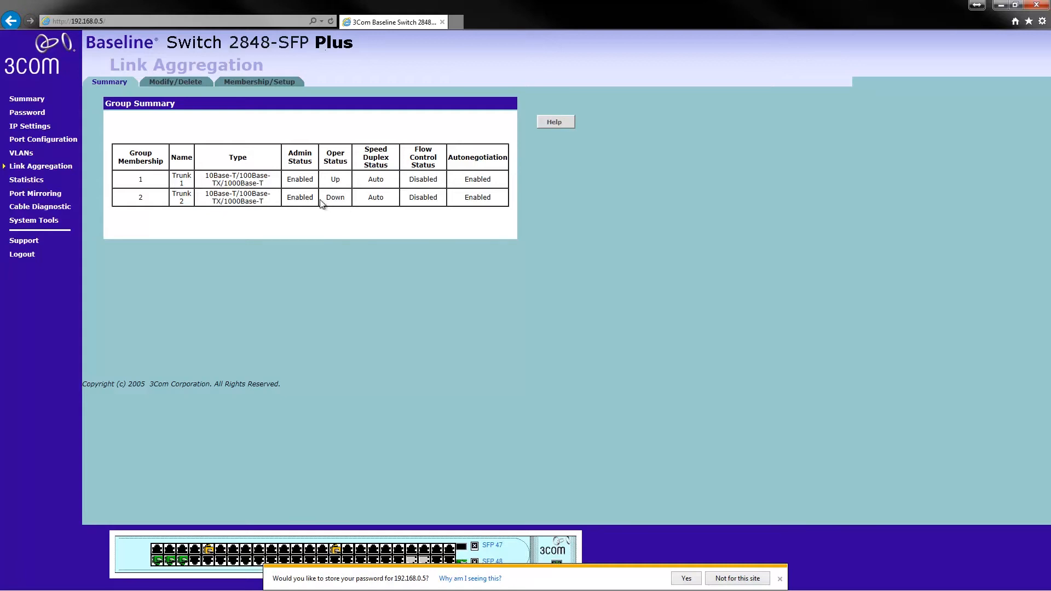
pyautogui.moveTo(209, 301)
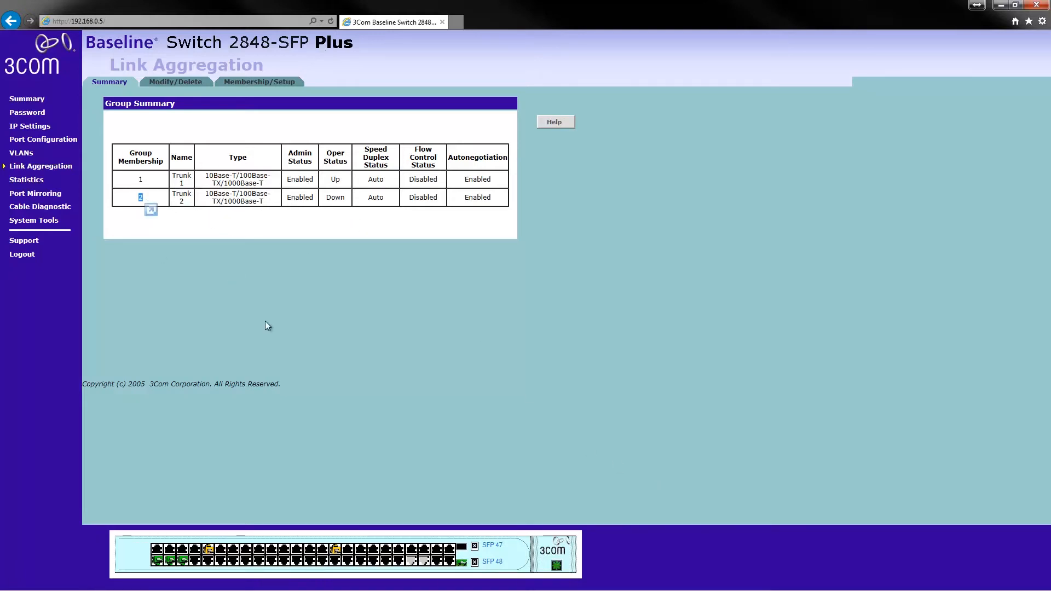
pyautogui.moveTo(351, 198)
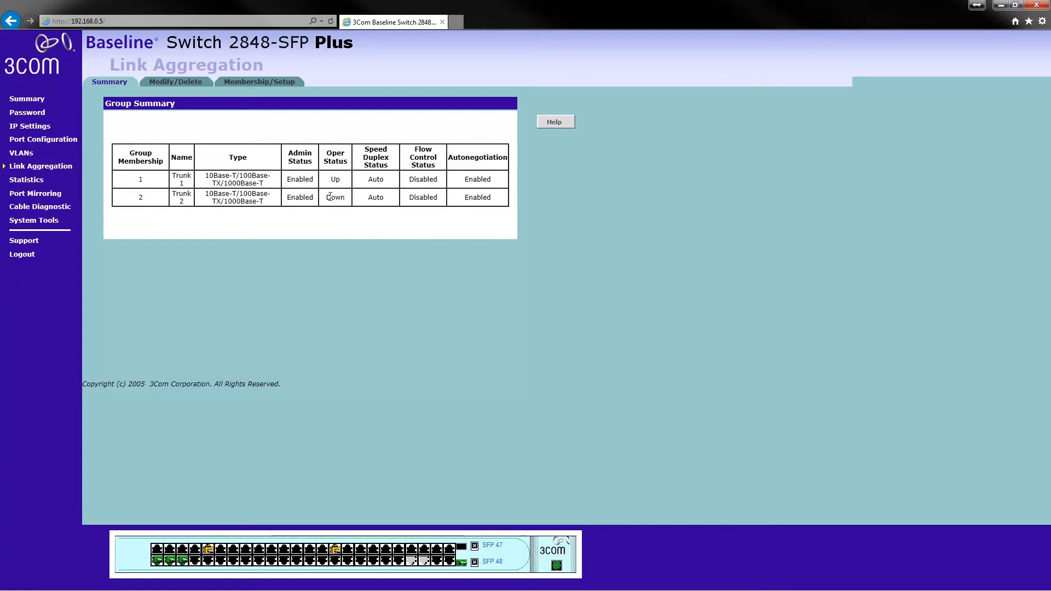
# - Inspect Trunk 2's Down operational status and move to the Modify/Delete page
pyautogui.doubleClick(333, 196)
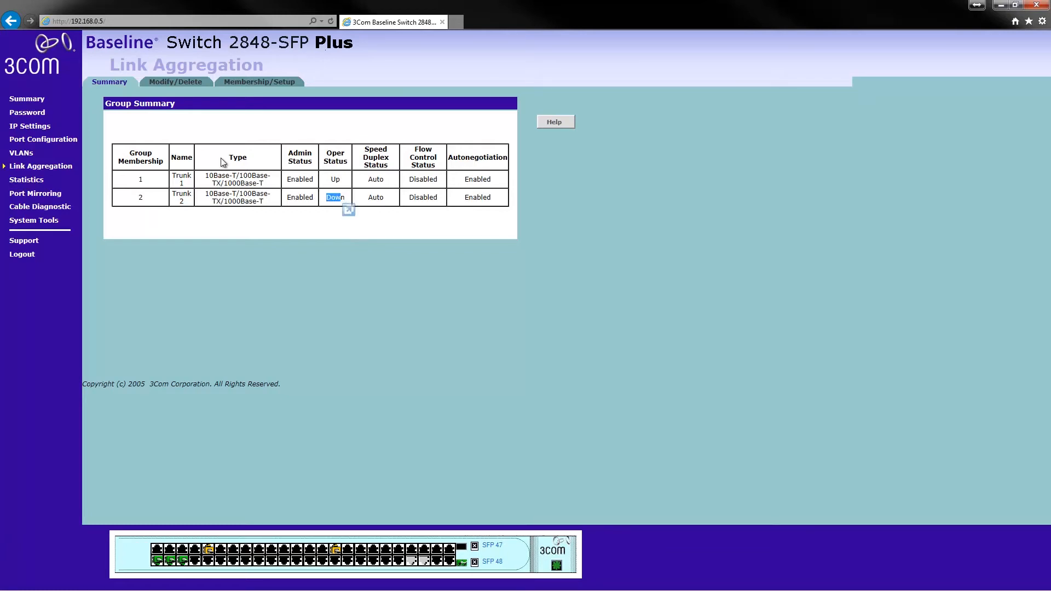
pyautogui.click(175, 82)
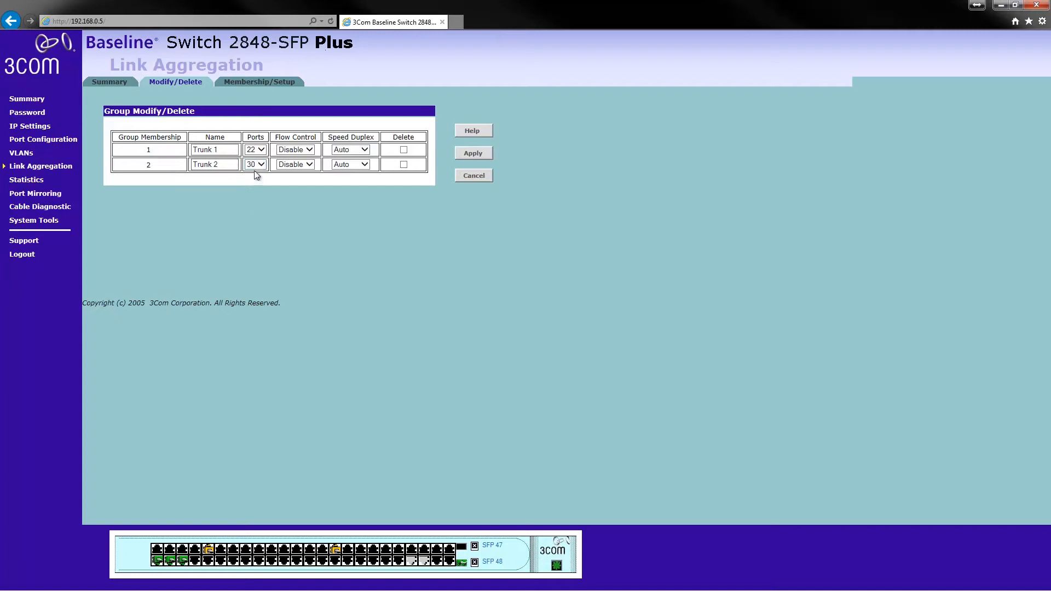
# - Check Trunk 2's ports, flow control and speed/duplex dropdowns, leaving port 30, disabled and Auto unchanged
pyautogui.click(249, 165)
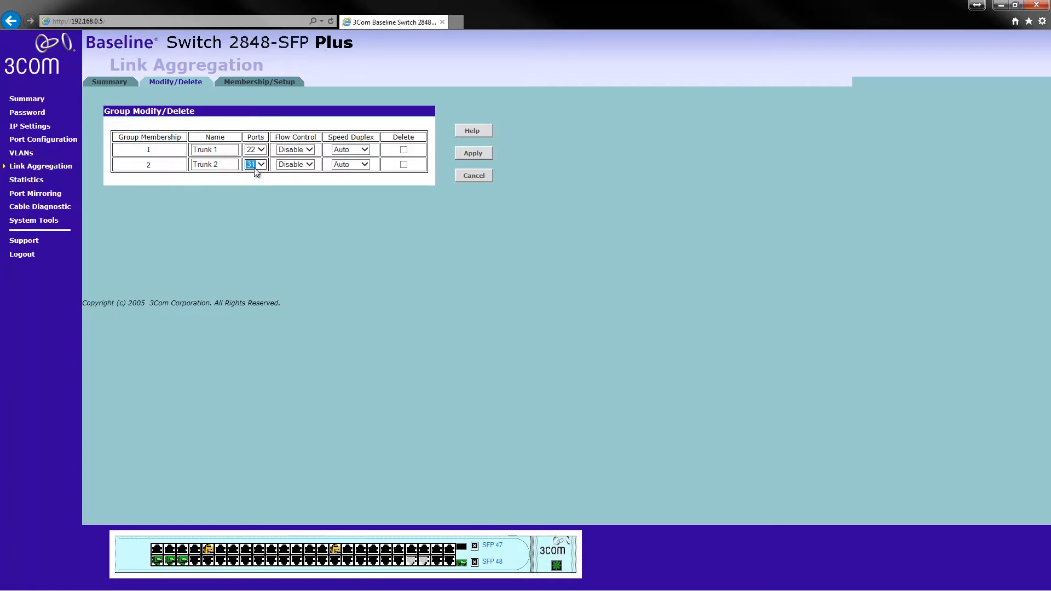
pyautogui.click(293, 164)
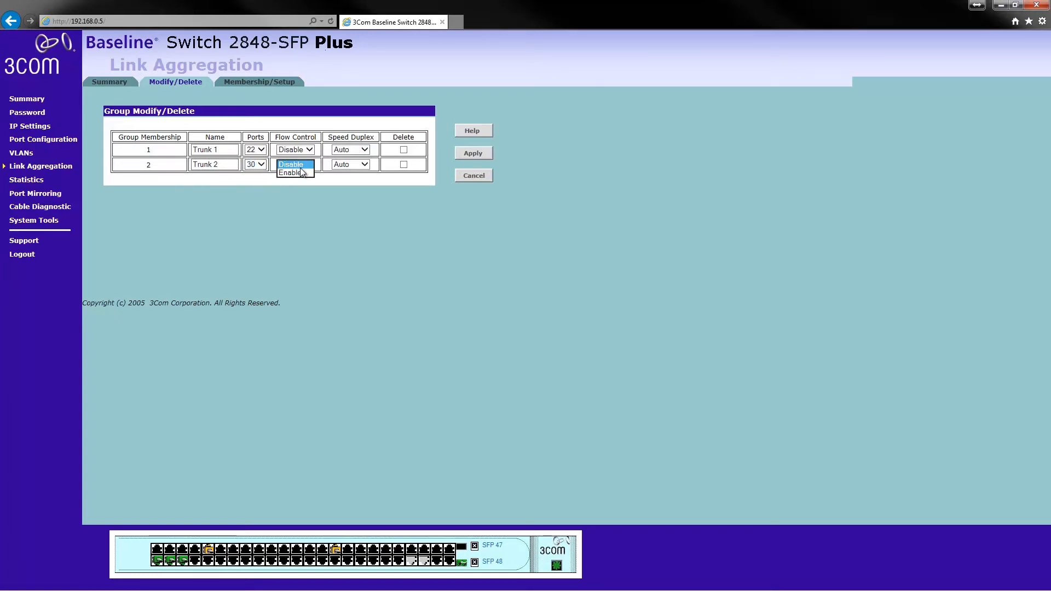
pyautogui.click(290, 164)
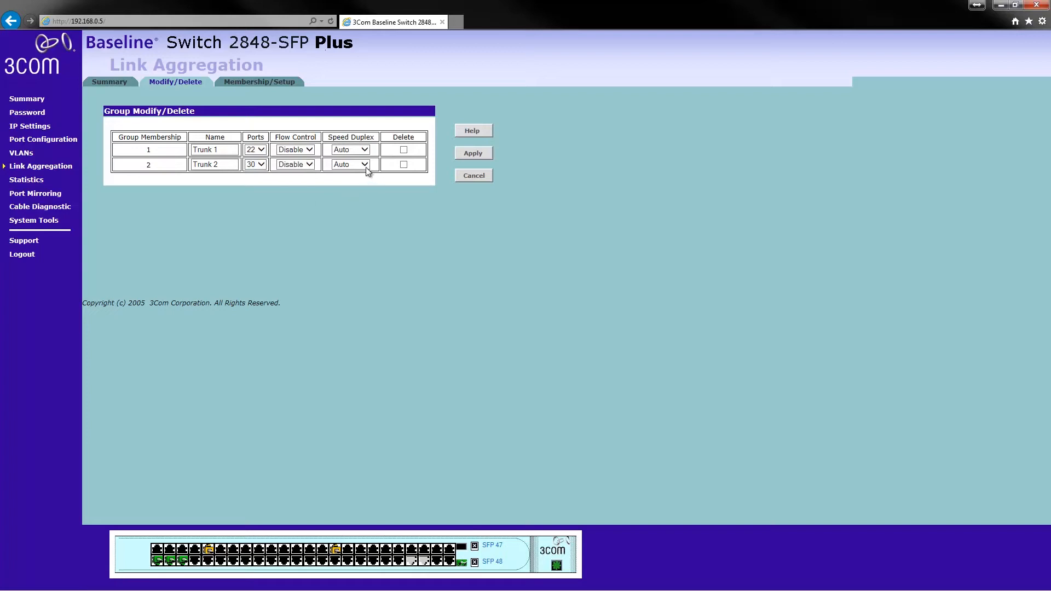
pyautogui.click(350, 163)
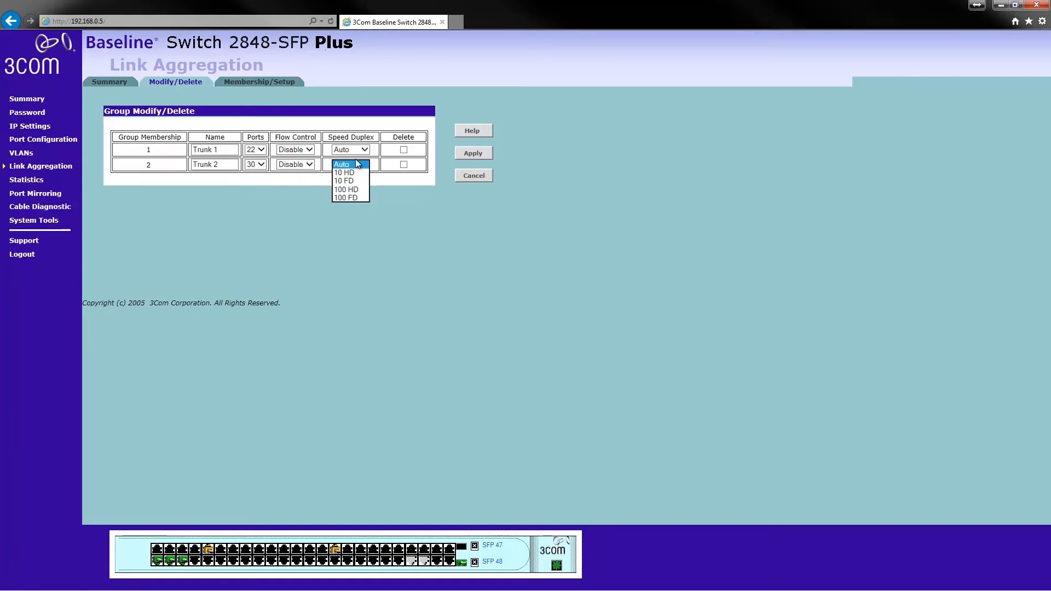
pyautogui.click(350, 164)
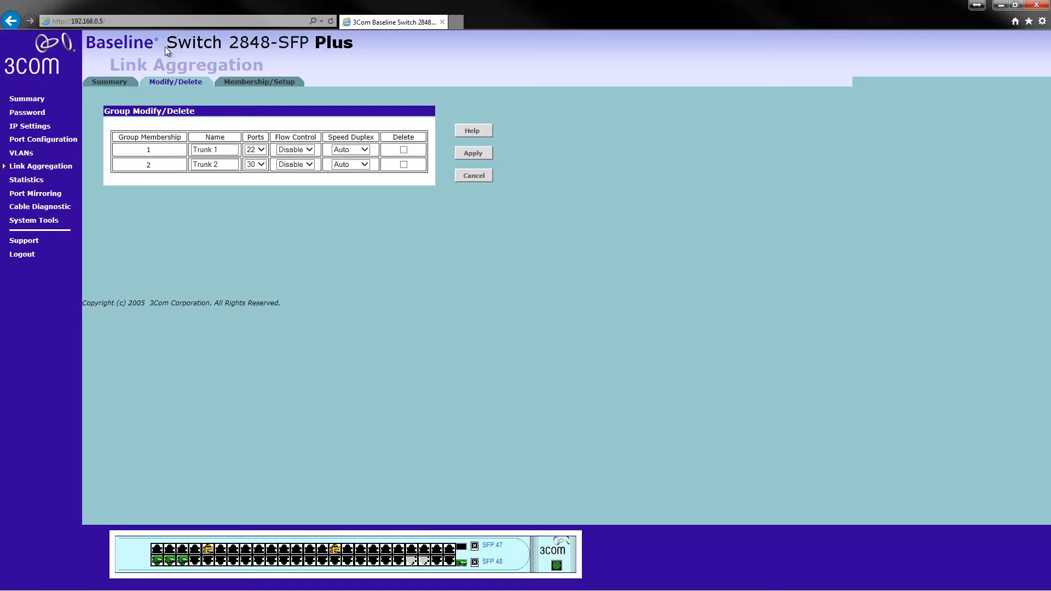
pyautogui.moveTo(181, 189)
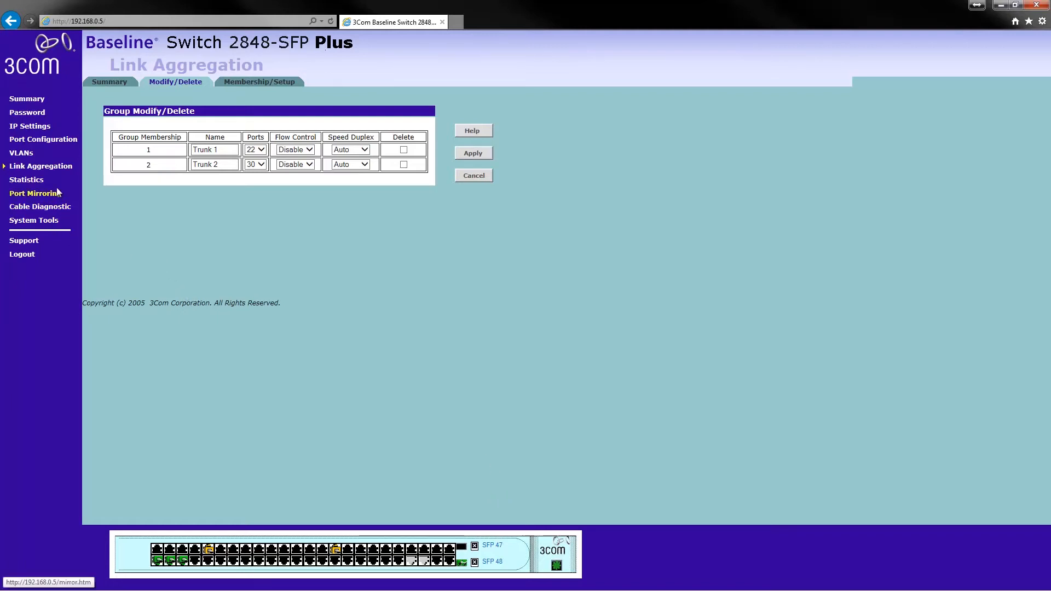
pyautogui.moveTo(66, 172)
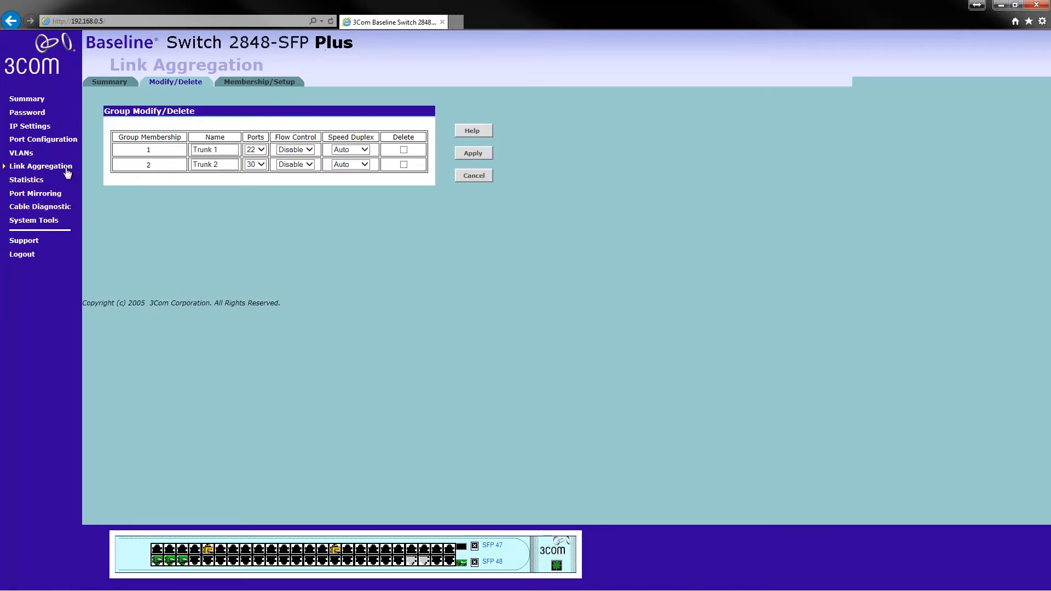
pyautogui.moveTo(79, 226)
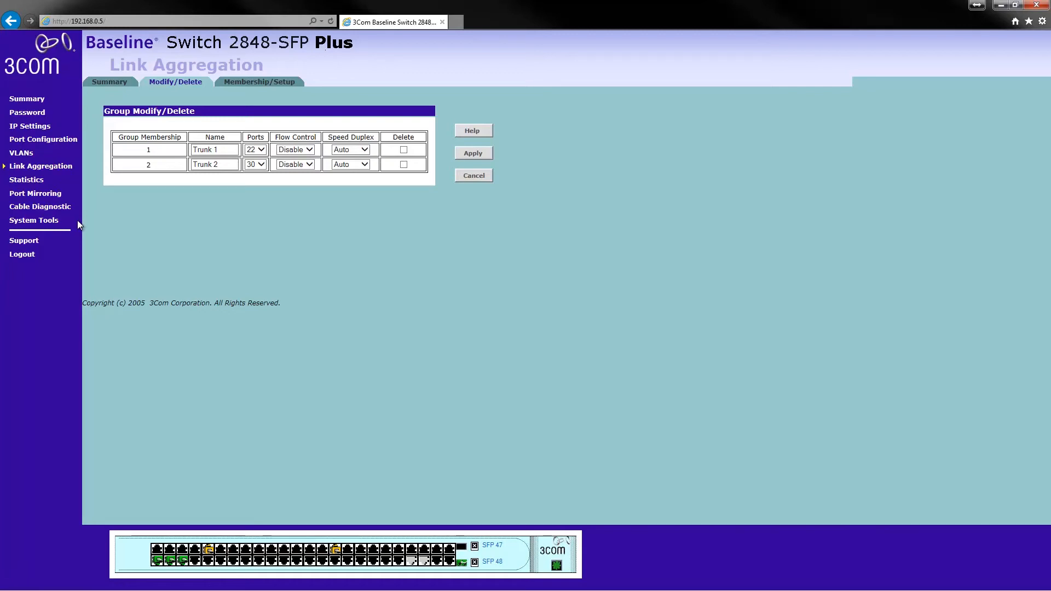
pyautogui.moveTo(78, 223)
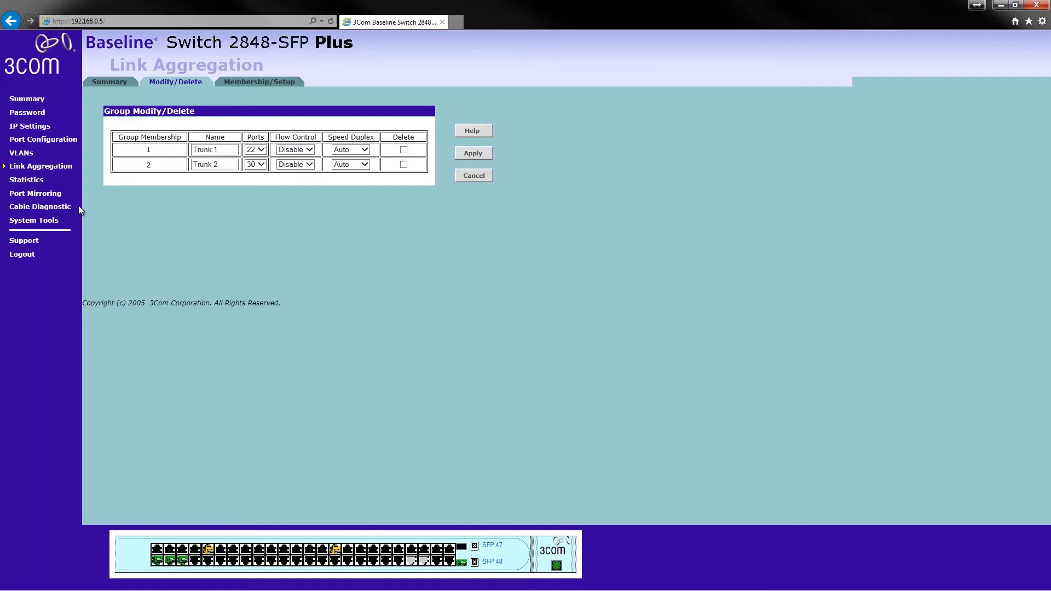
pyautogui.moveTo(306, 5)
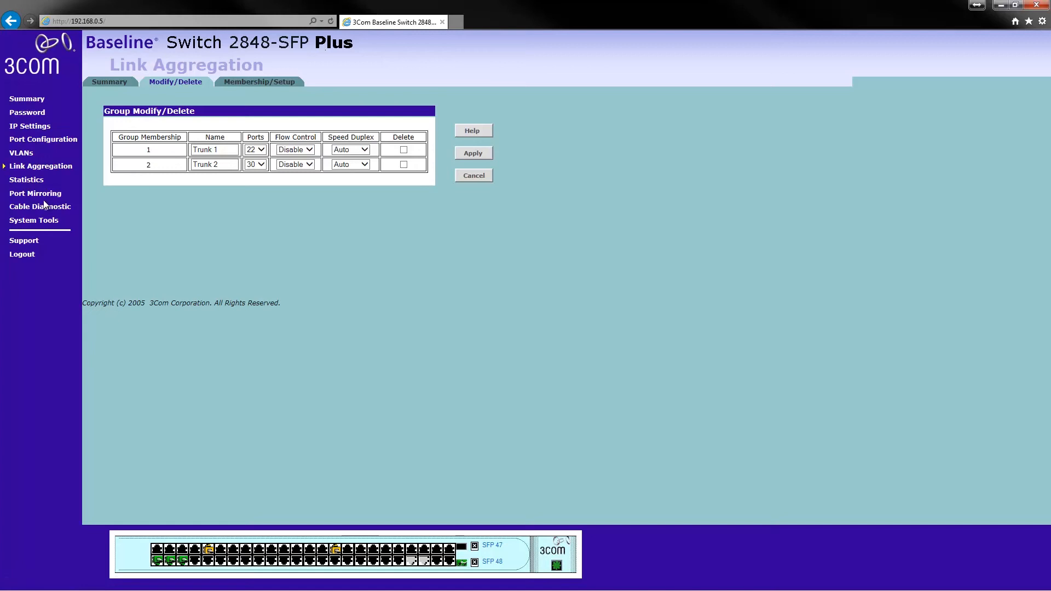
# - Browse Statistics and Port Mirroring's monitor port list, then reach the Cable Diagnostics page
pyautogui.click(27, 180)
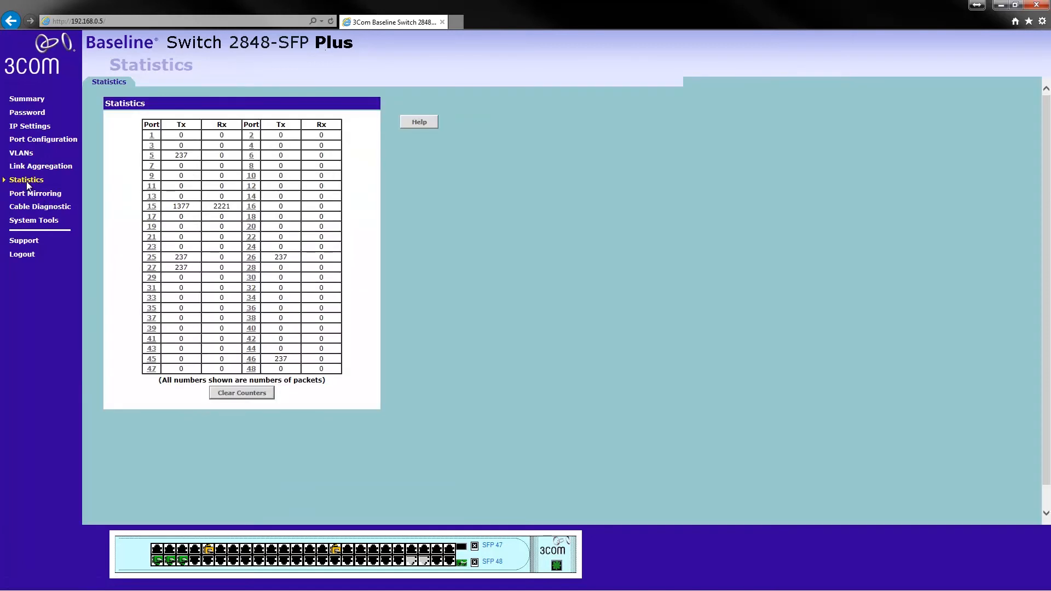
pyautogui.click(35, 193)
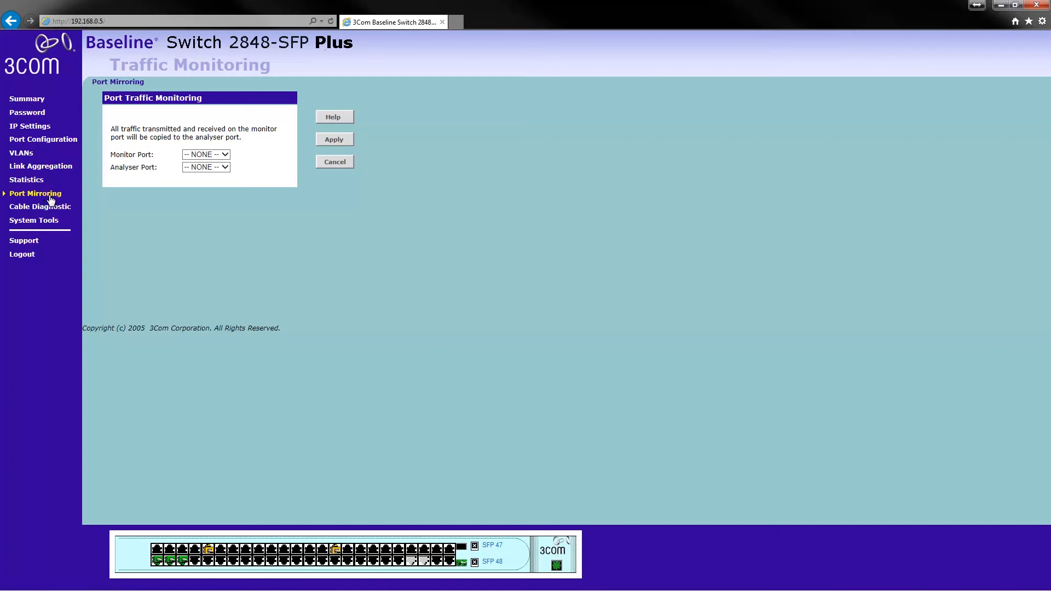
pyautogui.moveTo(198, 151)
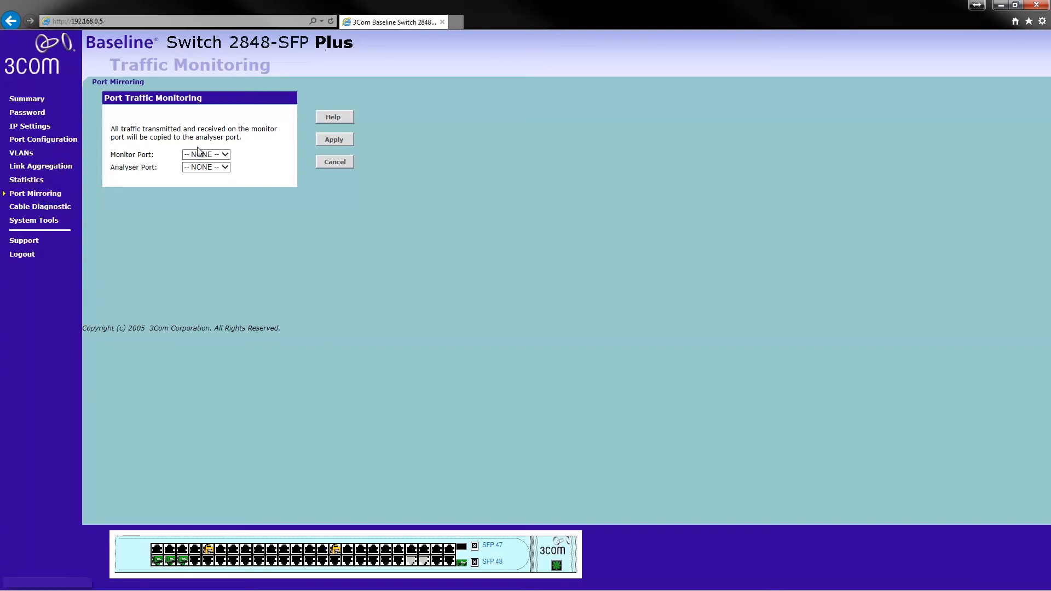
pyautogui.click(205, 166)
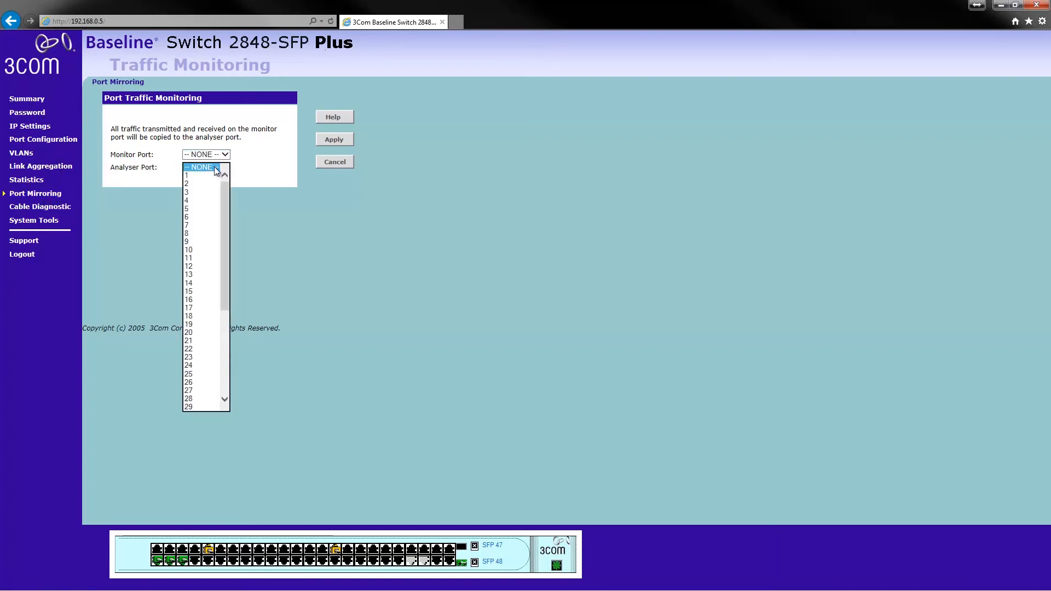
pyautogui.click(39, 207)
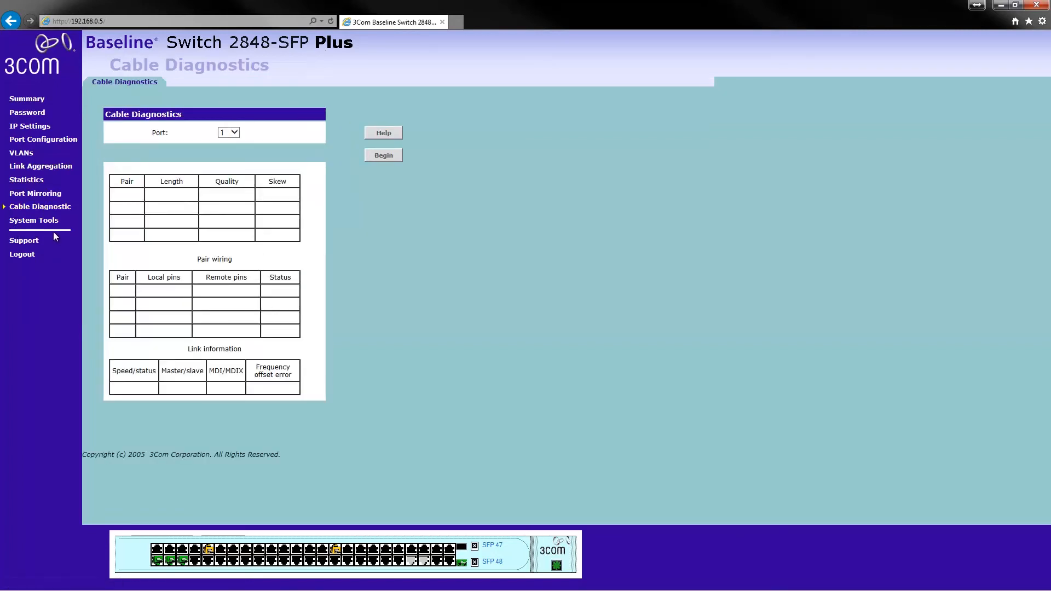
# - Go through System Tools and Upgrade to the Spanning Tree page with BPDU set to Forward
pyautogui.click(34, 220)
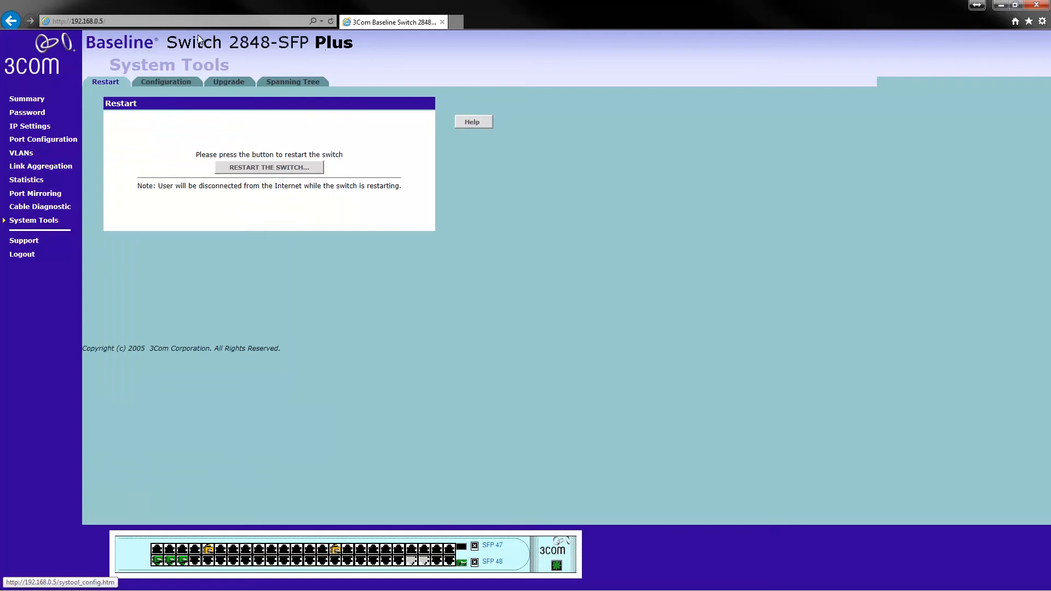
pyautogui.click(228, 82)
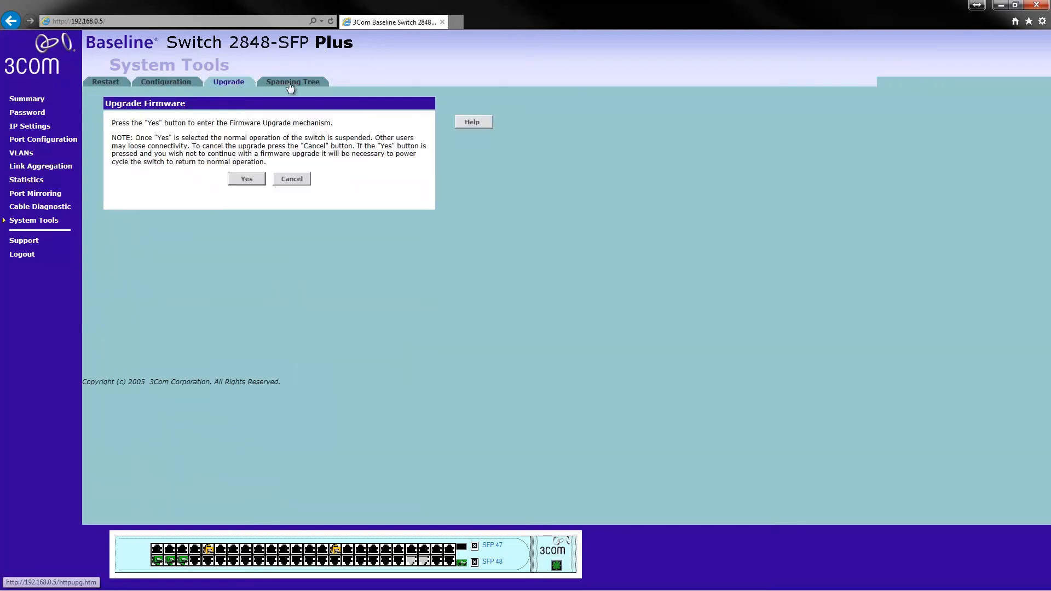
pyautogui.click(292, 81)
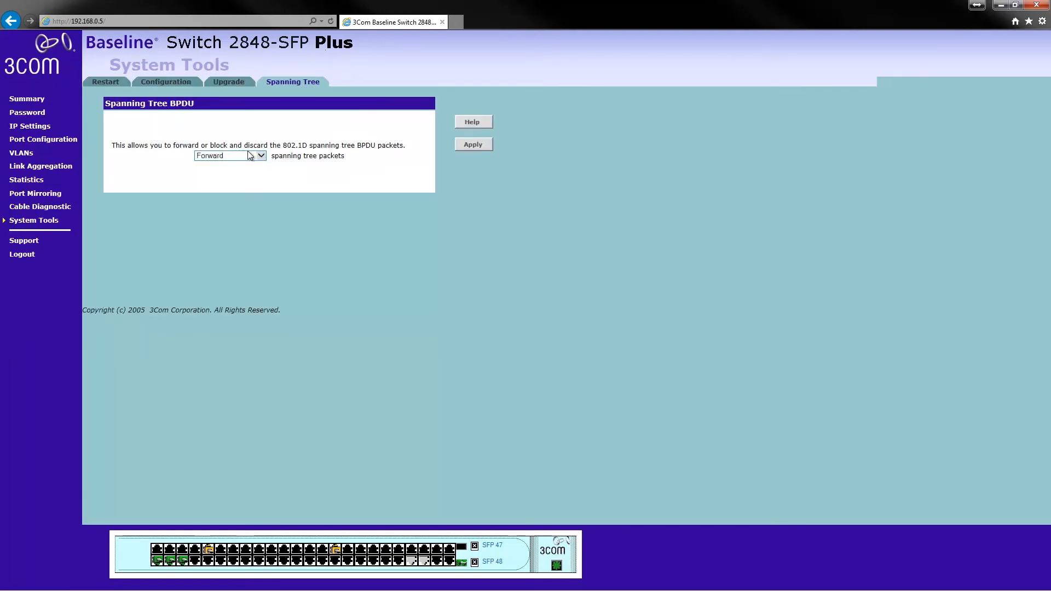
pyautogui.click(227, 155)
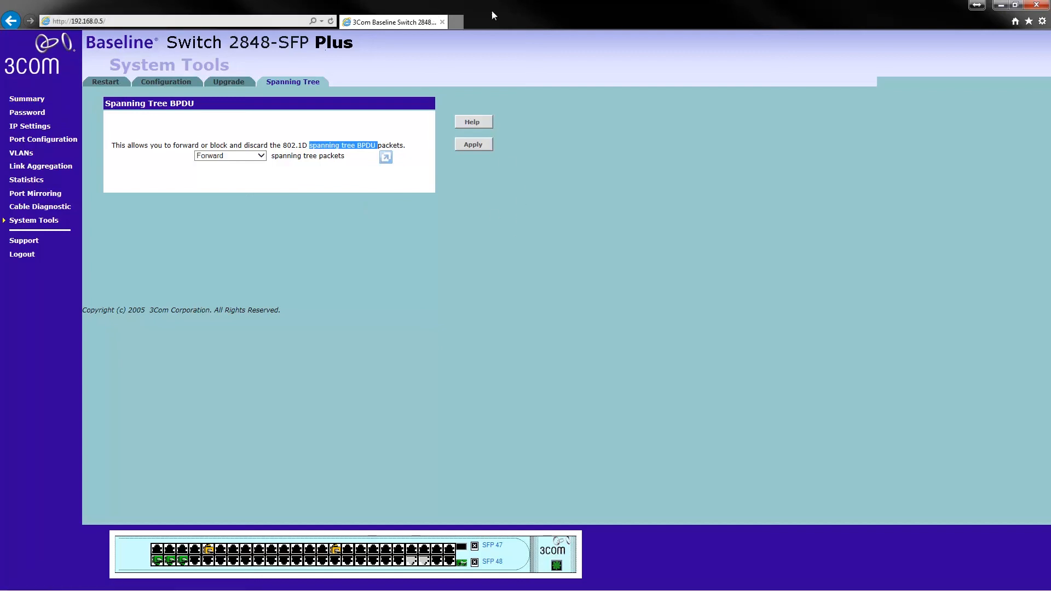
pyautogui.moveTo(357, 216)
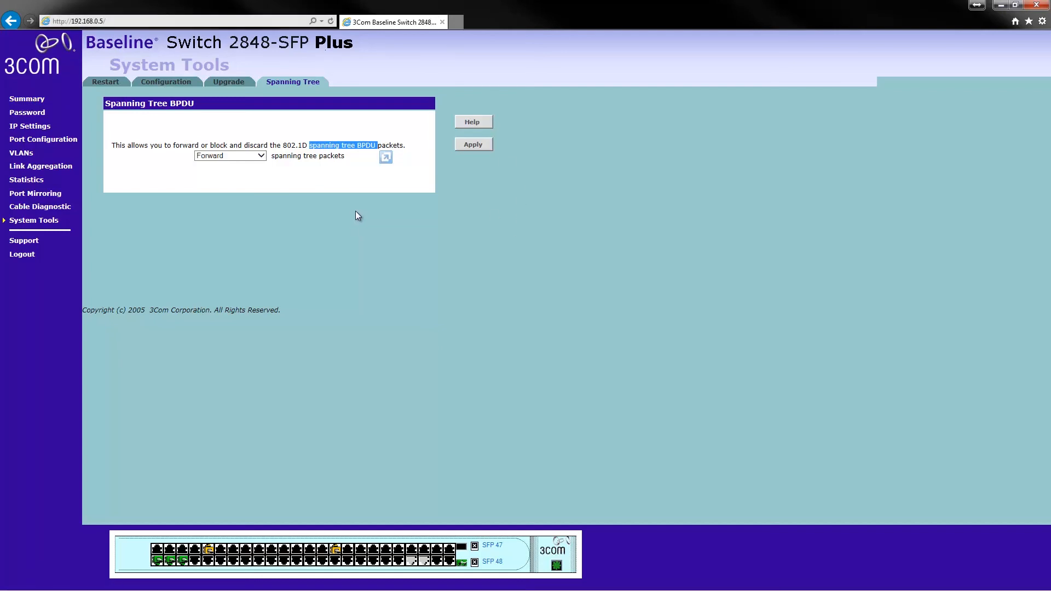
pyautogui.moveTo(407, 51)
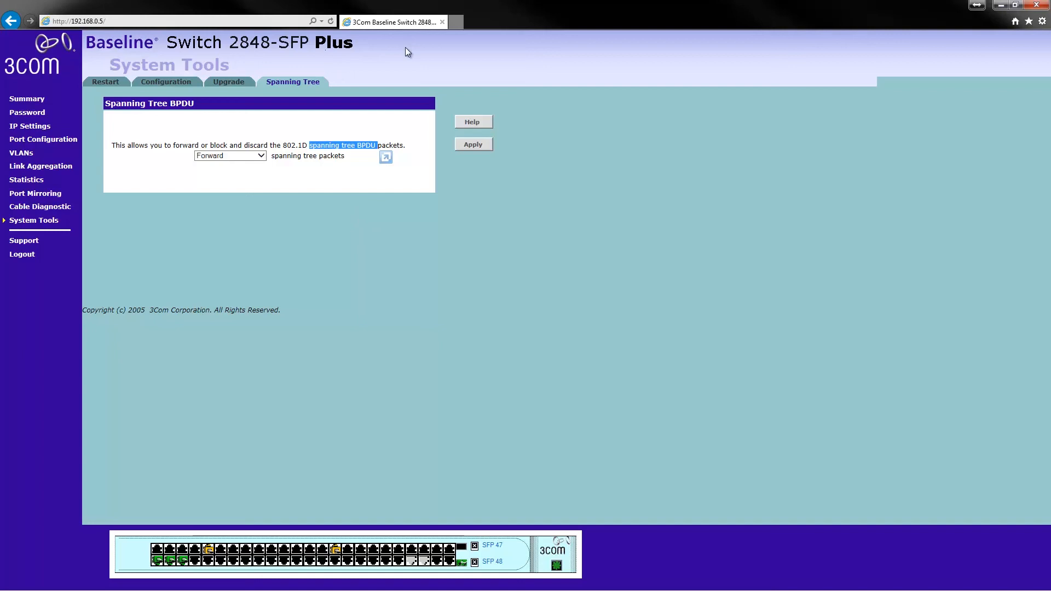